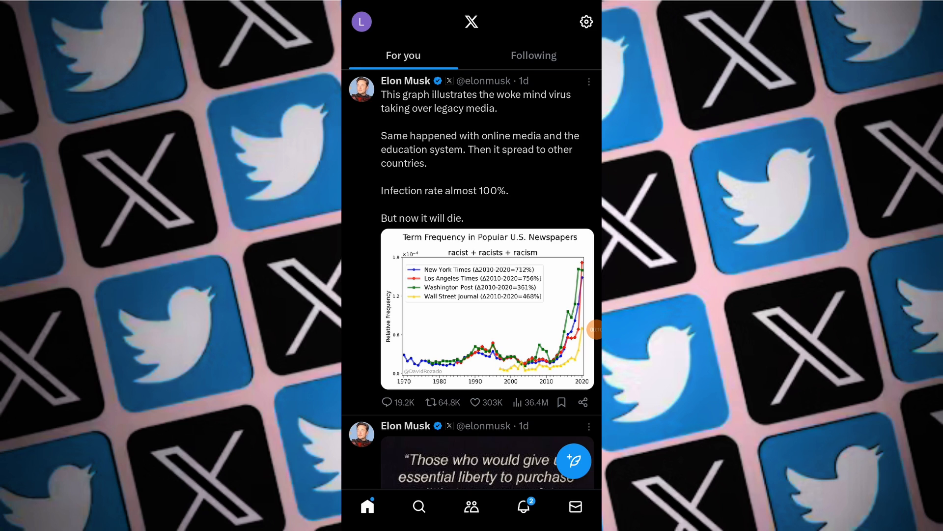
# - Bring up the side navigation drawer from the home feed's profile avatar
pyautogui.click(360, 20)
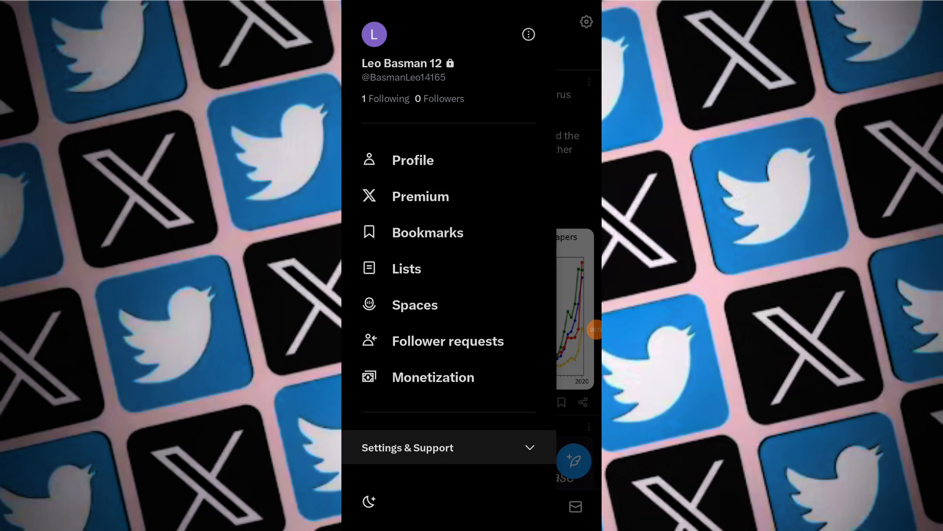
# - Expand 'Settings & Support' and go to 'Settings and privacy'
pyautogui.click(448, 447)
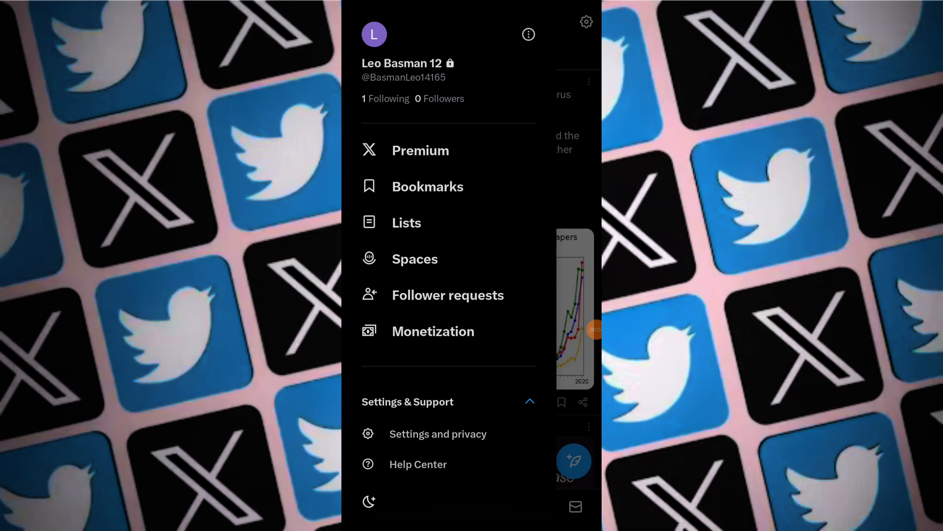
pyautogui.click(437, 433)
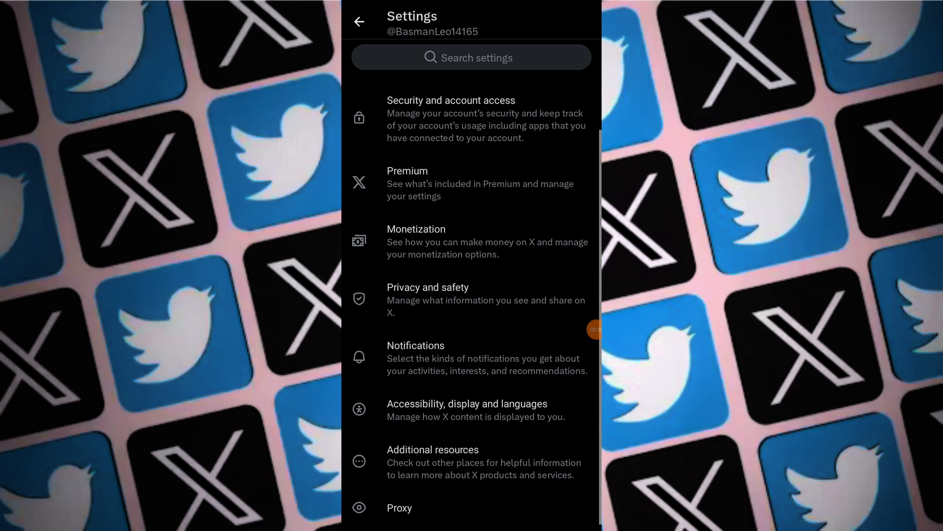
# - Go into the 'Privacy and safety' settings category
pyautogui.click(427, 299)
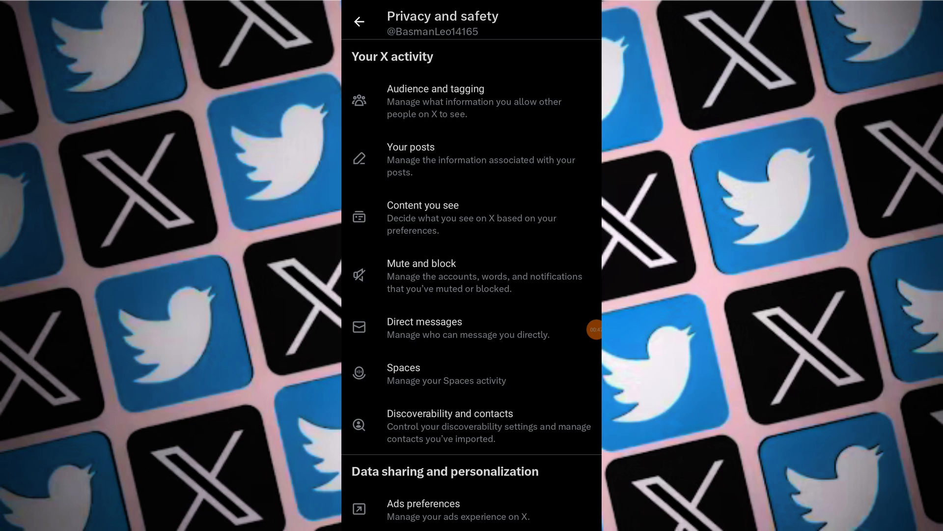
# - In 'Audience and tagging', switch the 'Protect your posts' toggle off
pyautogui.click(436, 100)
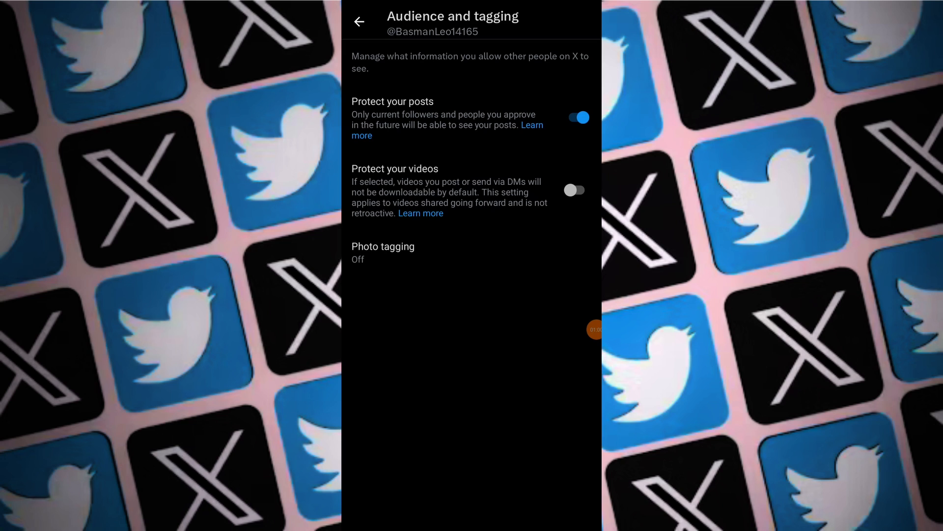
pyautogui.click(575, 117)
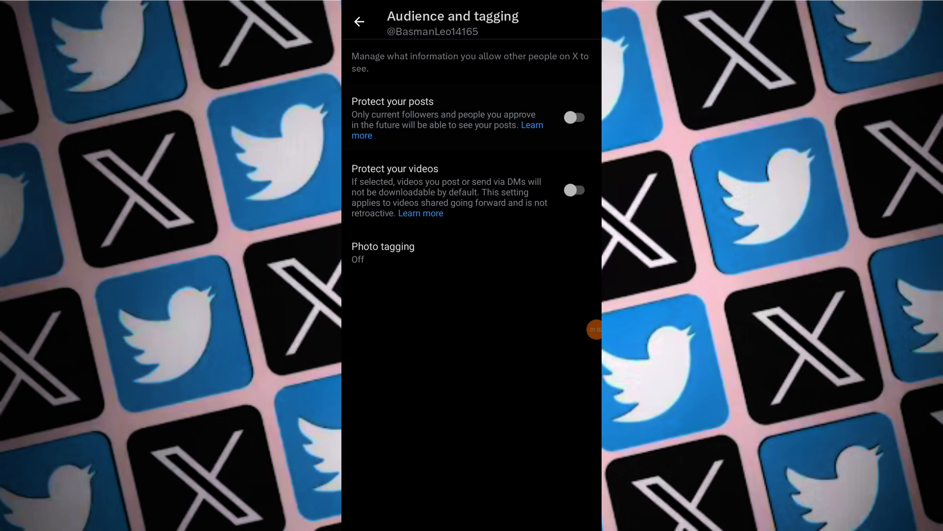